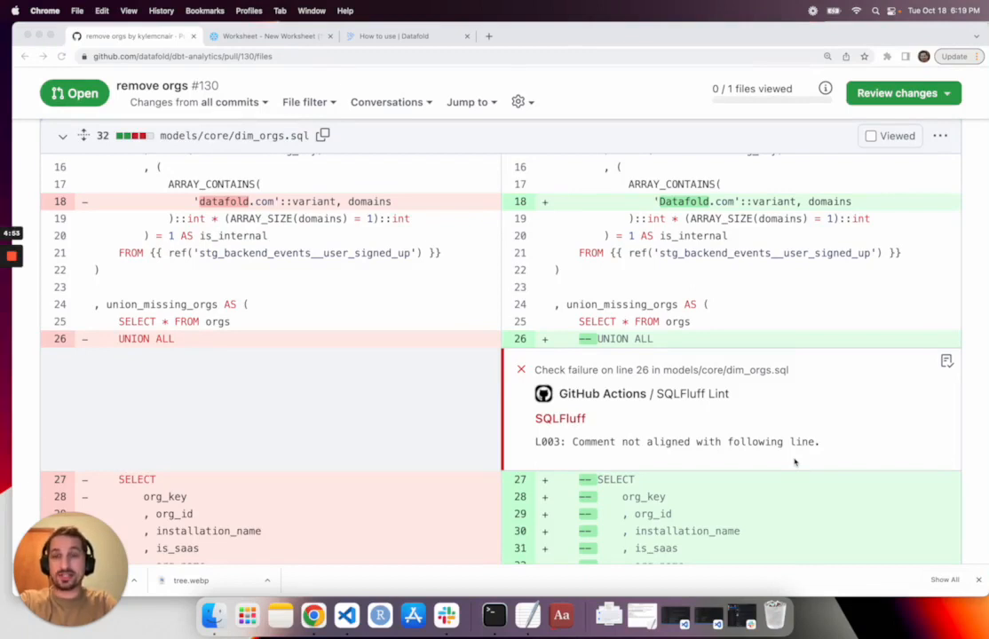
{"action": "mouse_move", "coordinate": [380, 345]}
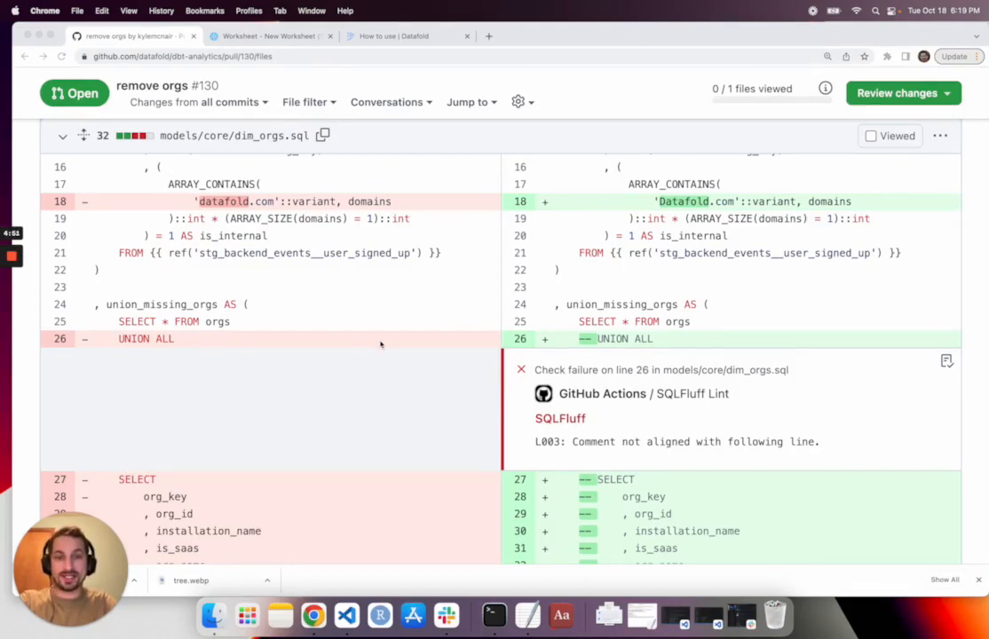
- Review the dim_orgs.sql diff and highlight the changed is_internal column on line 20
{"action": "scroll", "scroll_direction": "down", "scroll_amount": 3}
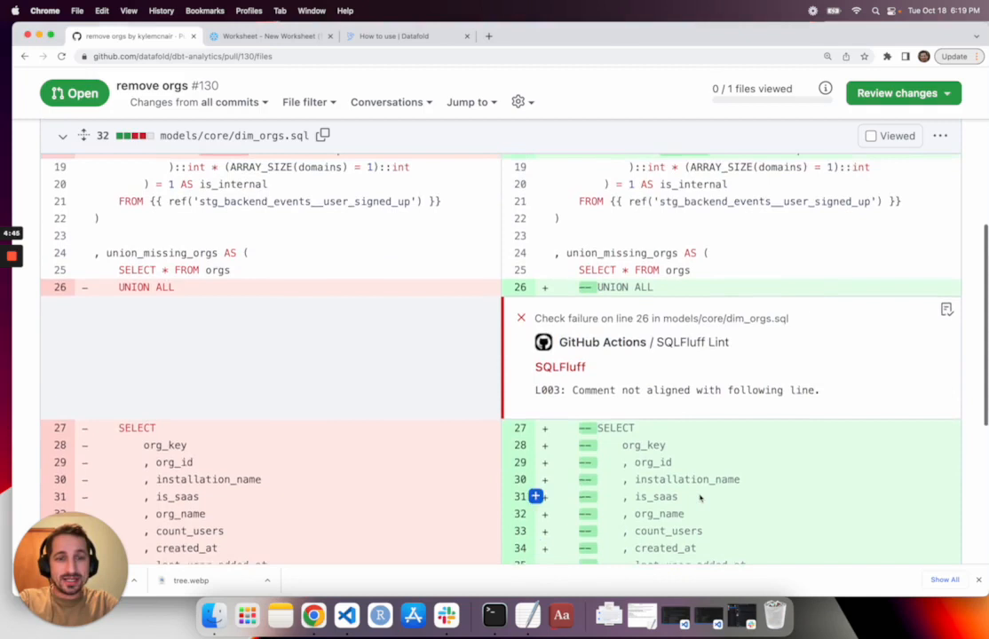
{"action": "scroll", "scroll_direction": "up", "scroll_amount": 3}
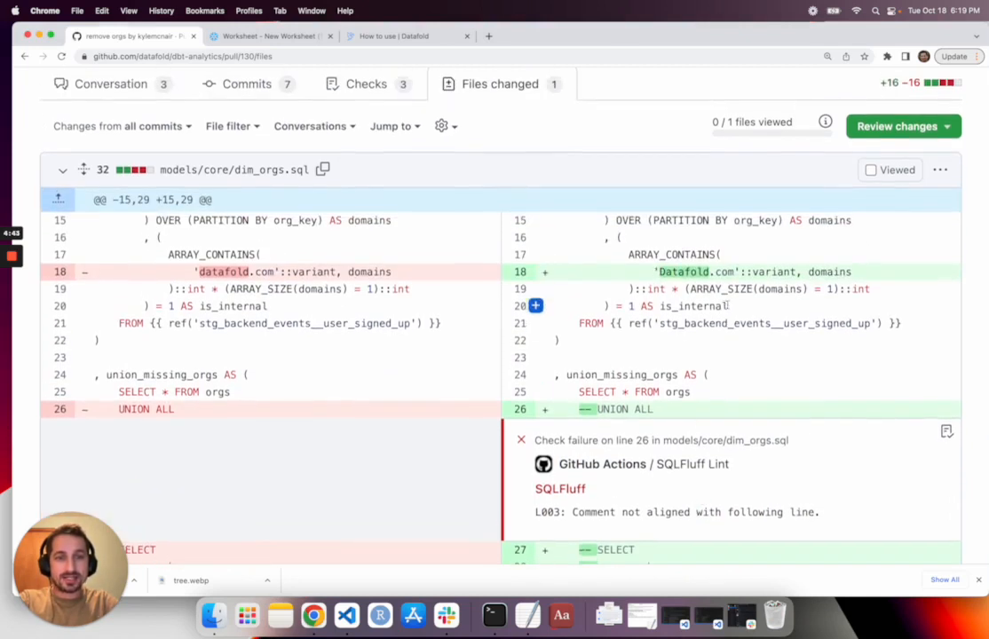
{"action": "double_click", "coordinate": [693, 305]}
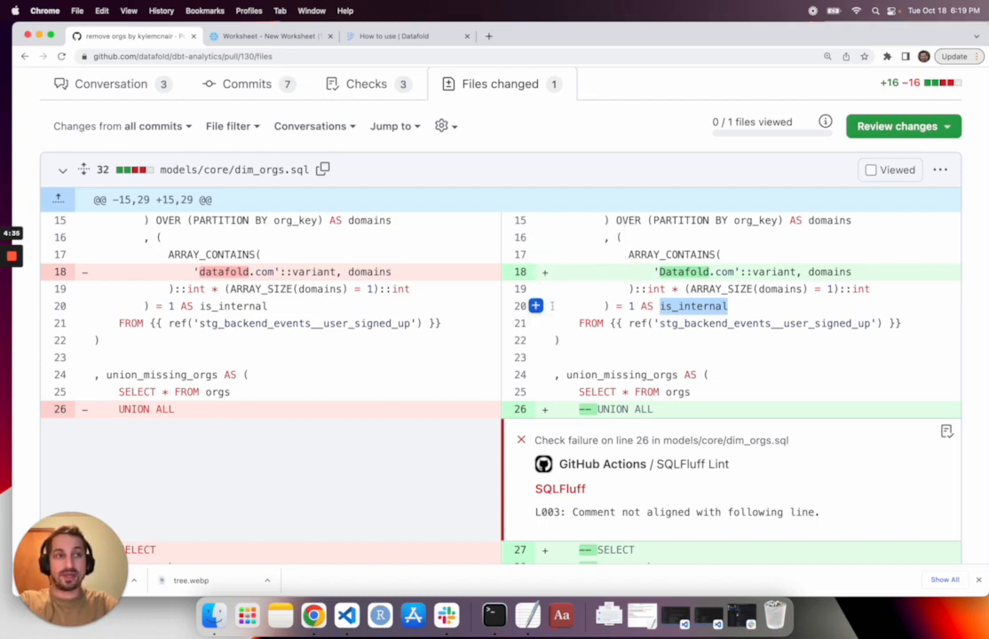
{"action": "mouse_move", "coordinate": [608, 472]}
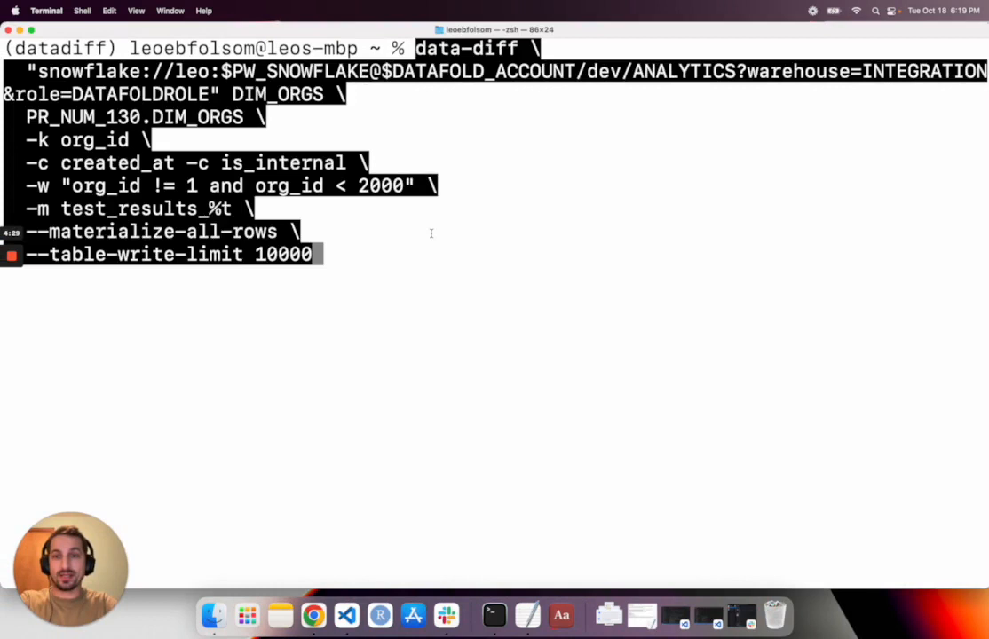
- Point out the Snowflake connection string and org_id key option, then run the data-diff command
{"action": "left_click", "coordinate": [430, 234]}
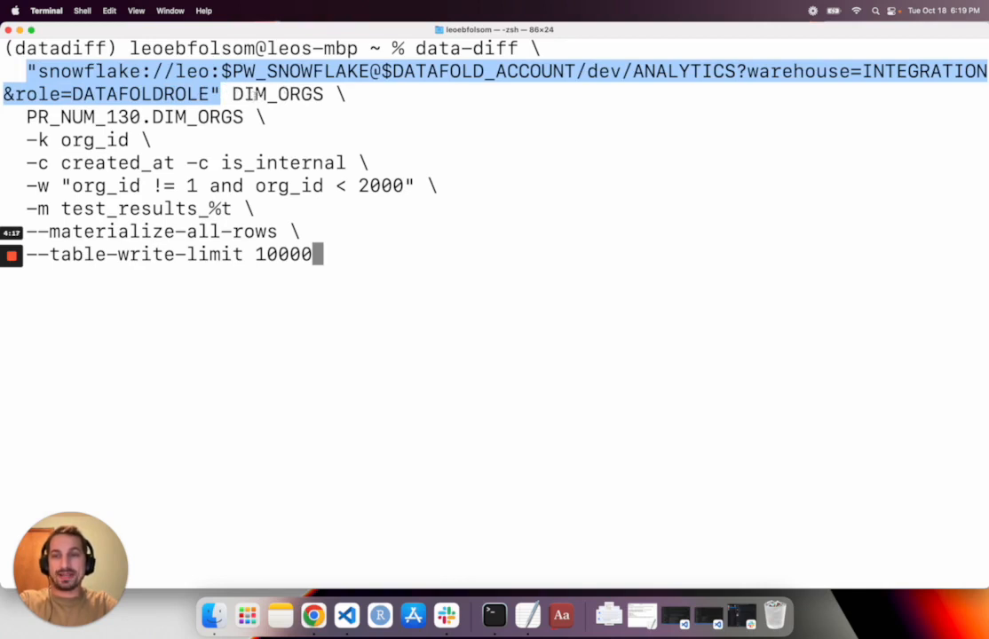
{"action": "double_click", "coordinate": [277, 94]}
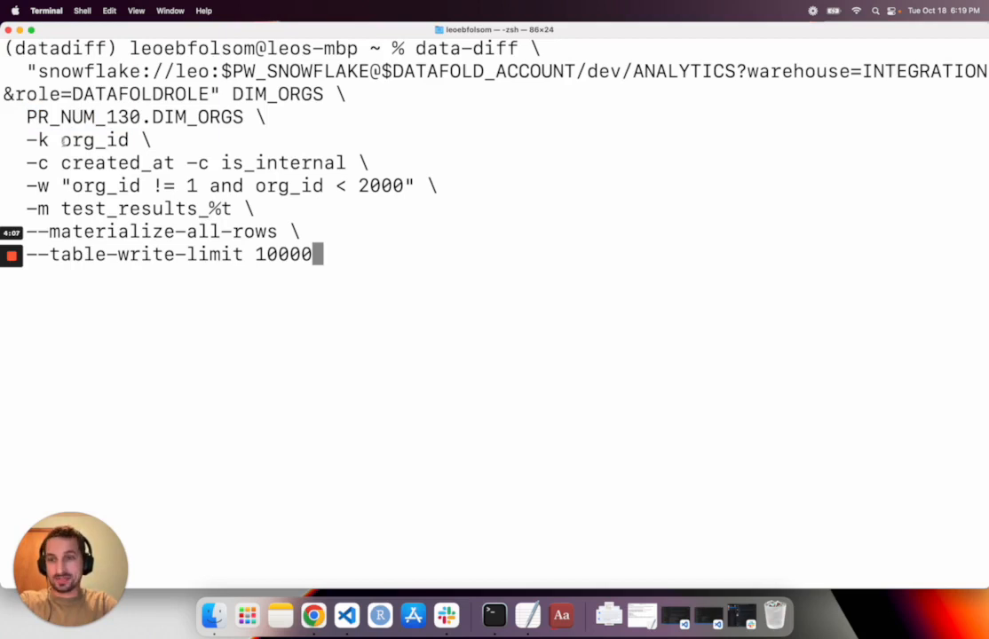
{"action": "double_click", "coordinate": [94, 138]}
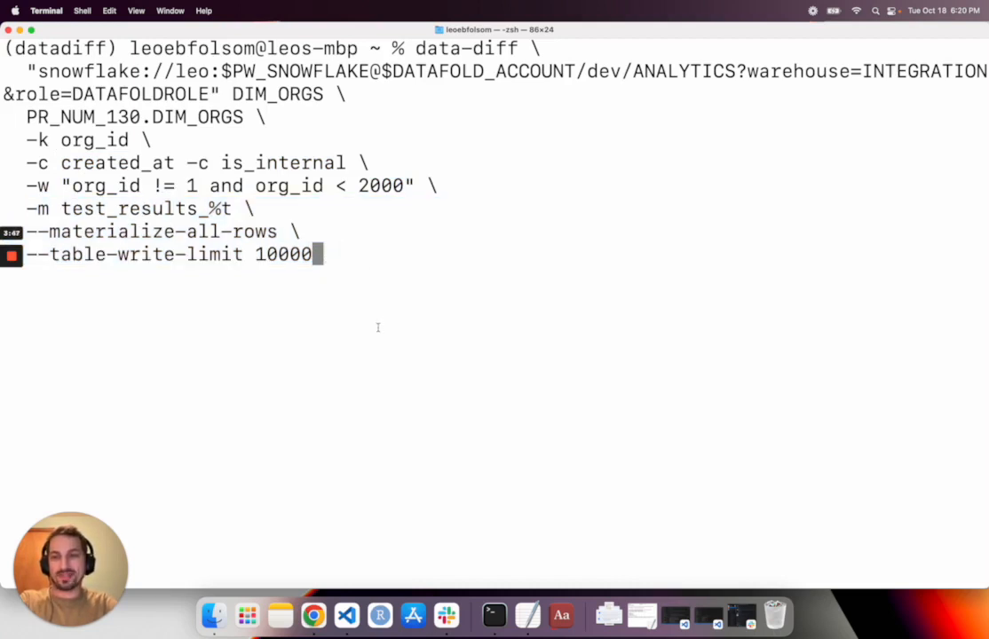
{"action": "key", "text": "Return"}
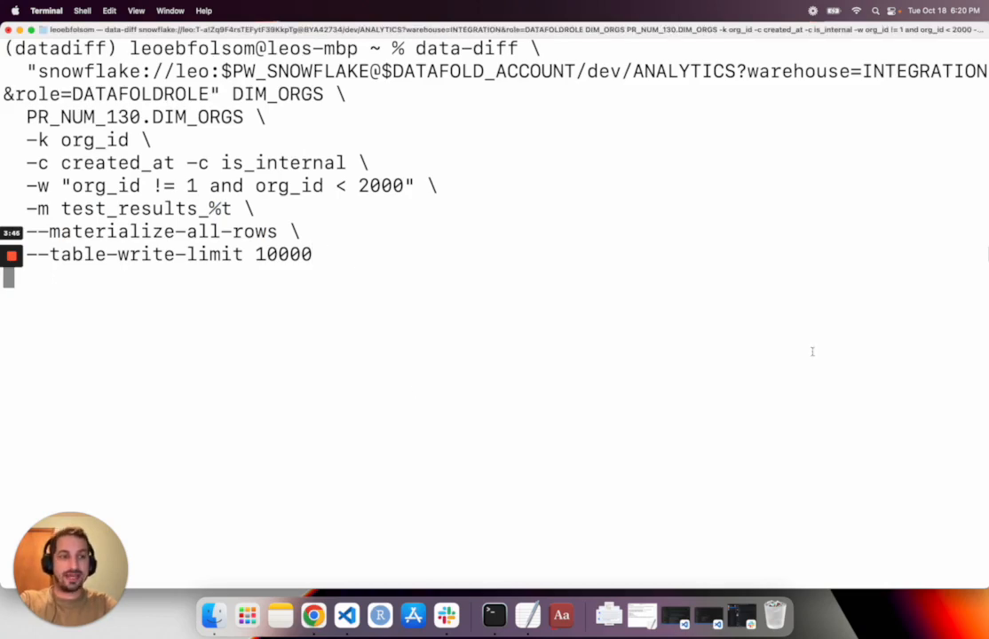
- Let data-diff print the differing is_internal rows, then return to the GitHub pull request
{"action": "key", "text": "Return"}
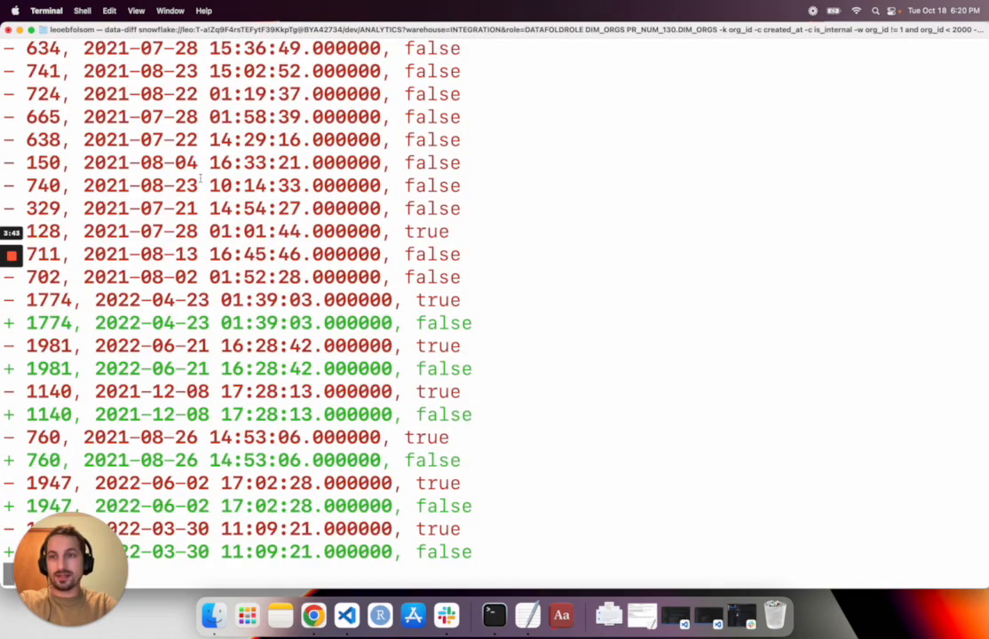
{"action": "key", "text": "Return"}
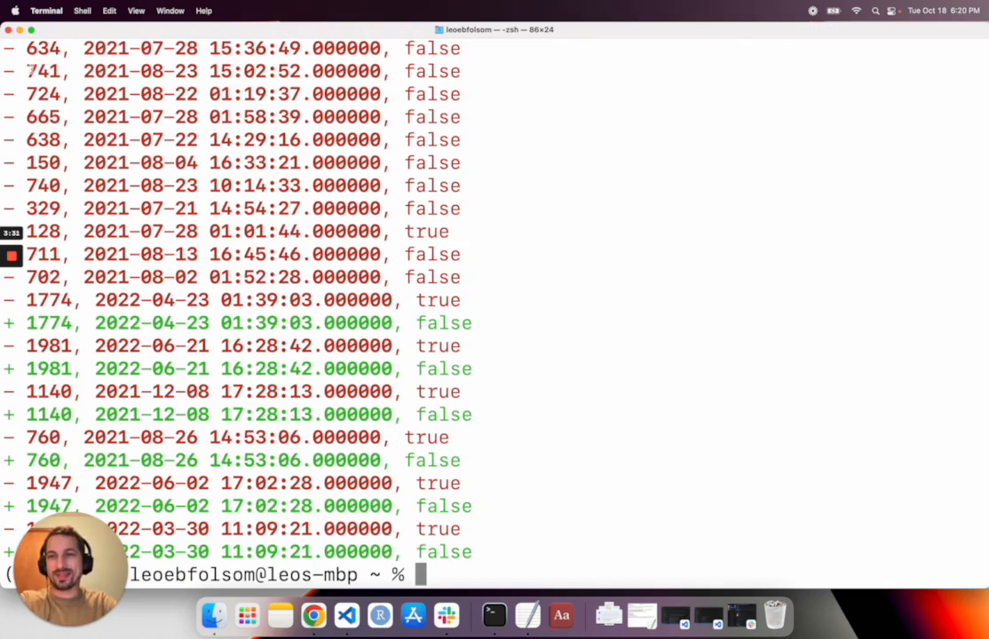
{"action": "double_click", "coordinate": [42, 71]}
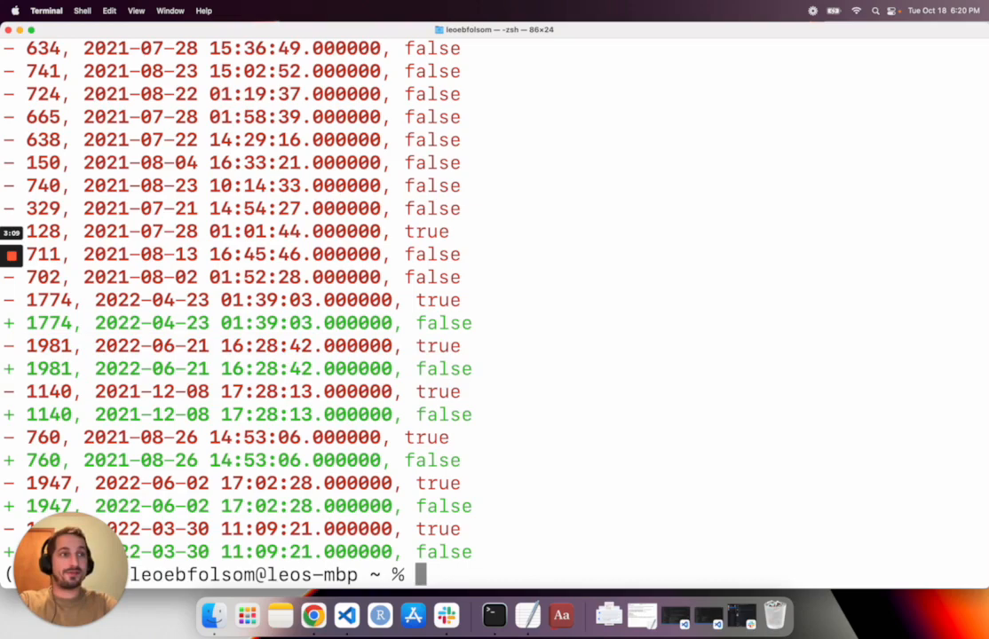
{"action": "mouse_move", "coordinate": [636, 402]}
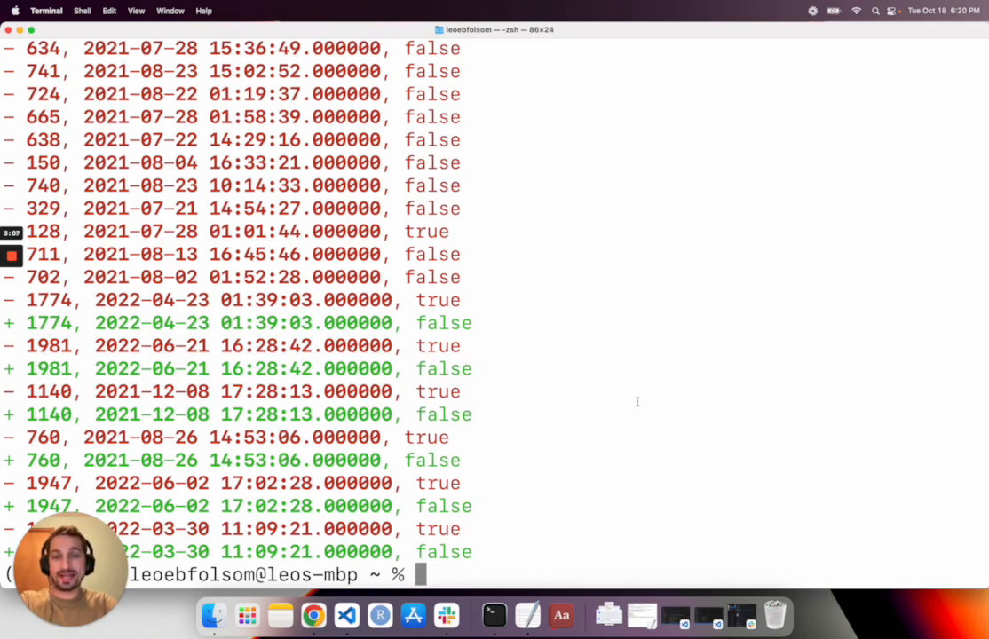
{"action": "left_click", "coordinate": [313, 615]}
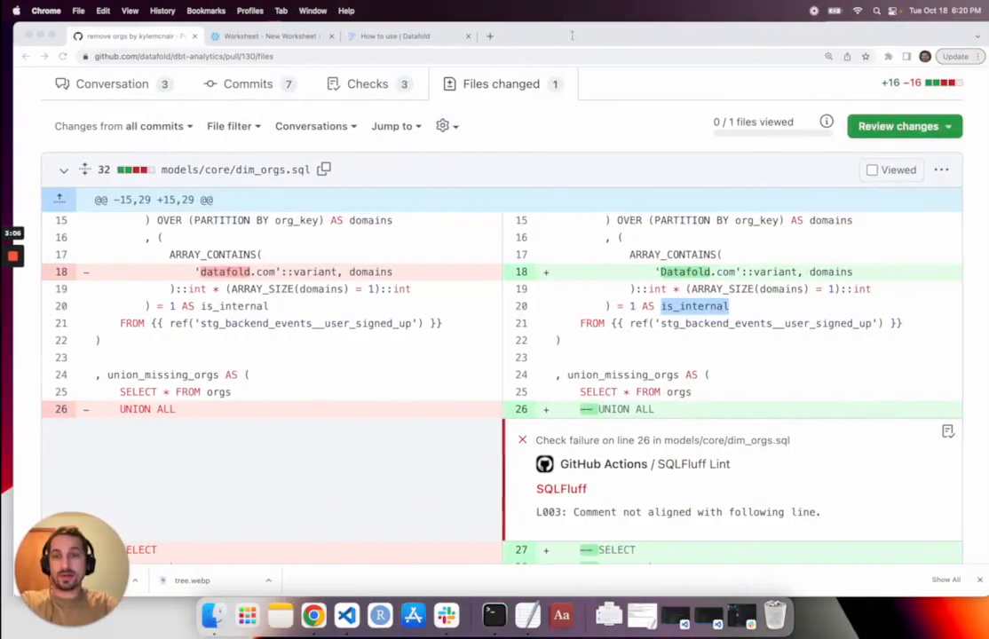
- Place the newest test_results_2022-10-18_18_20_10 table name into the worksheet query via Place Name in SQL
{"action": "left_click", "coordinate": [267, 36]}
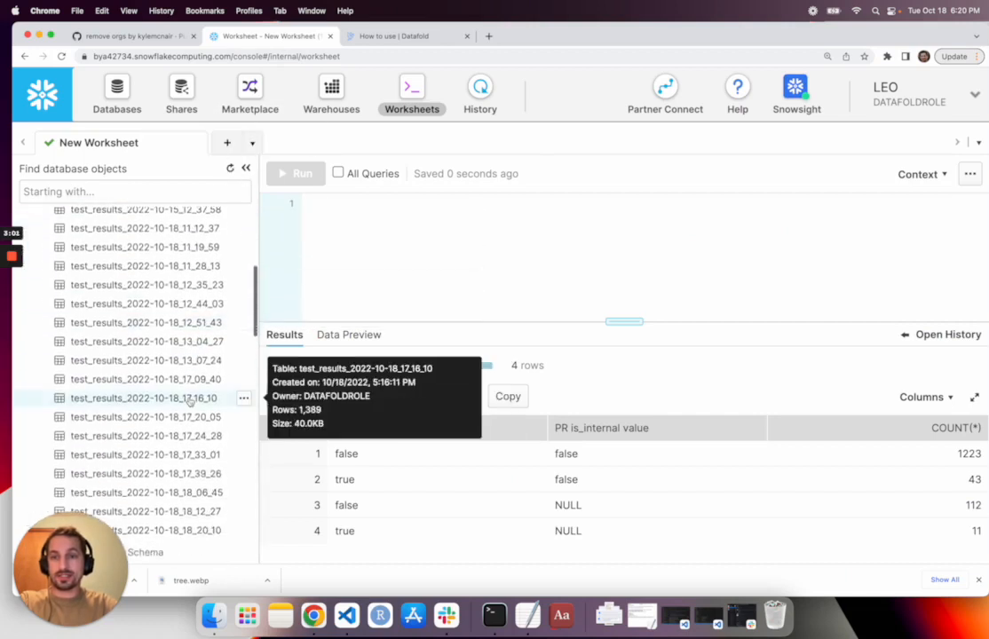
{"action": "left_click", "coordinate": [245, 368]}
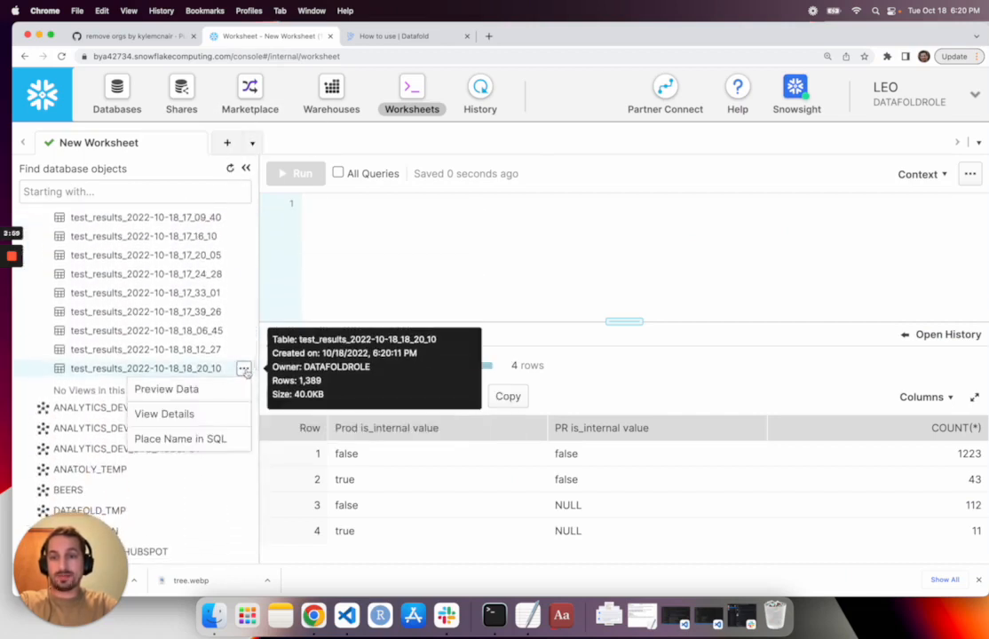
{"action": "mouse_move", "coordinate": [185, 438]}
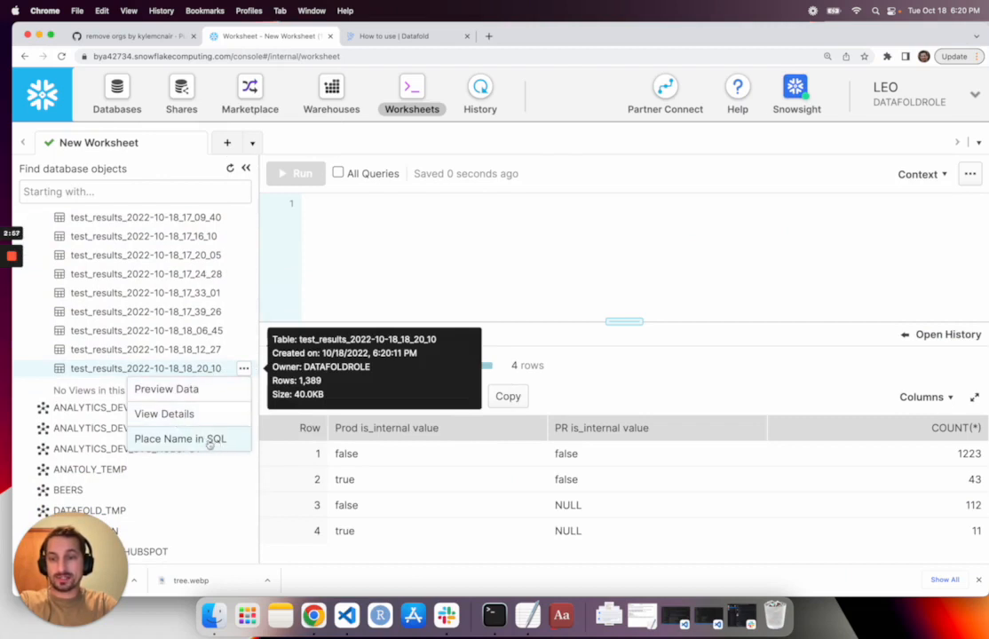
{"action": "left_click", "coordinate": [184, 439]}
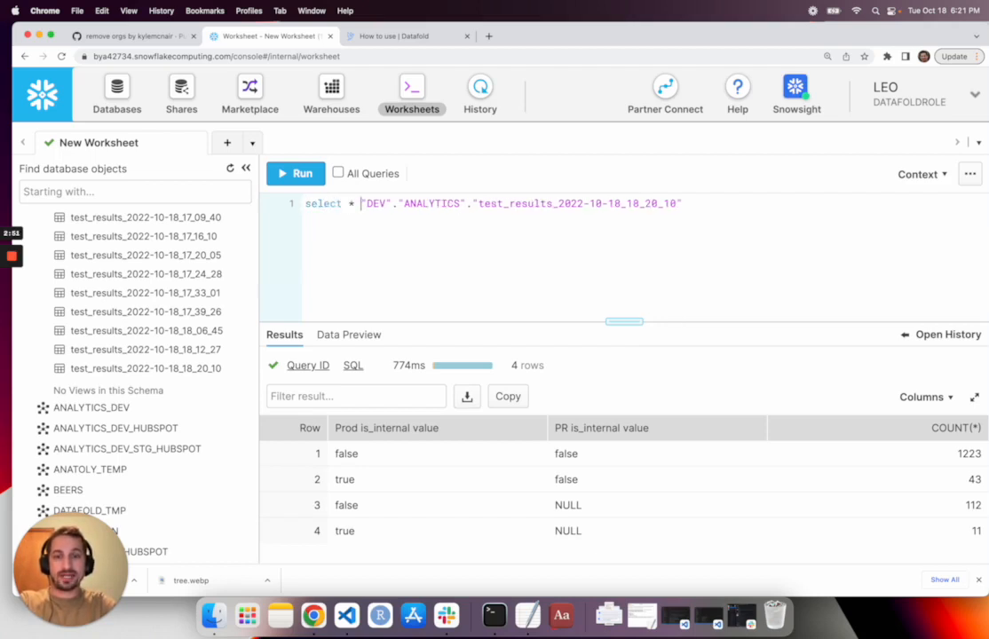
- Run select * from the test_results table and scan its 1,389 rows with is_diff and table1/table2 columns
{"action": "type", "text": "from"}
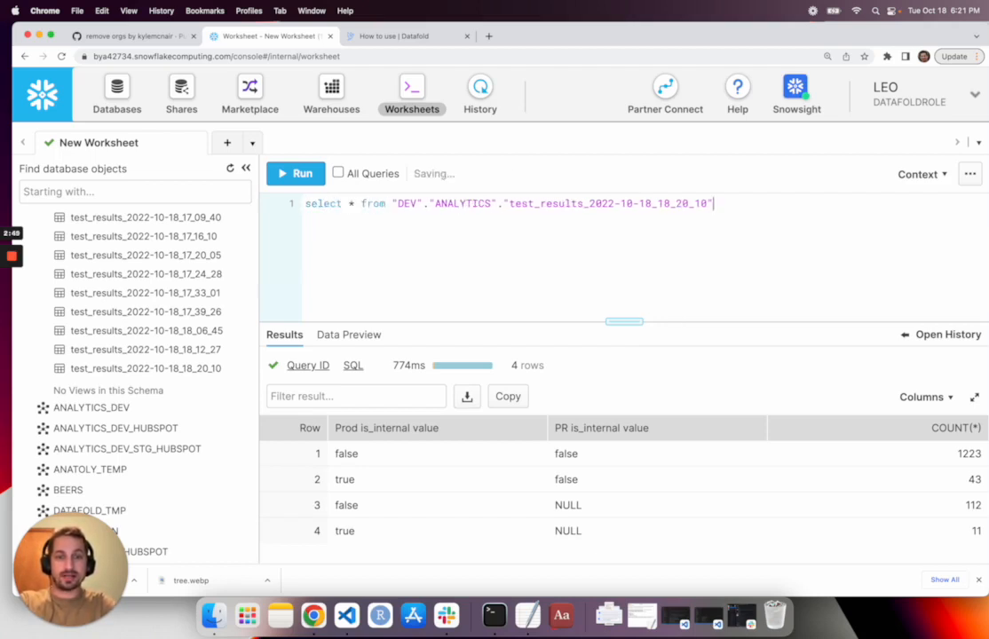
{"action": "left_click", "coordinate": [295, 174]}
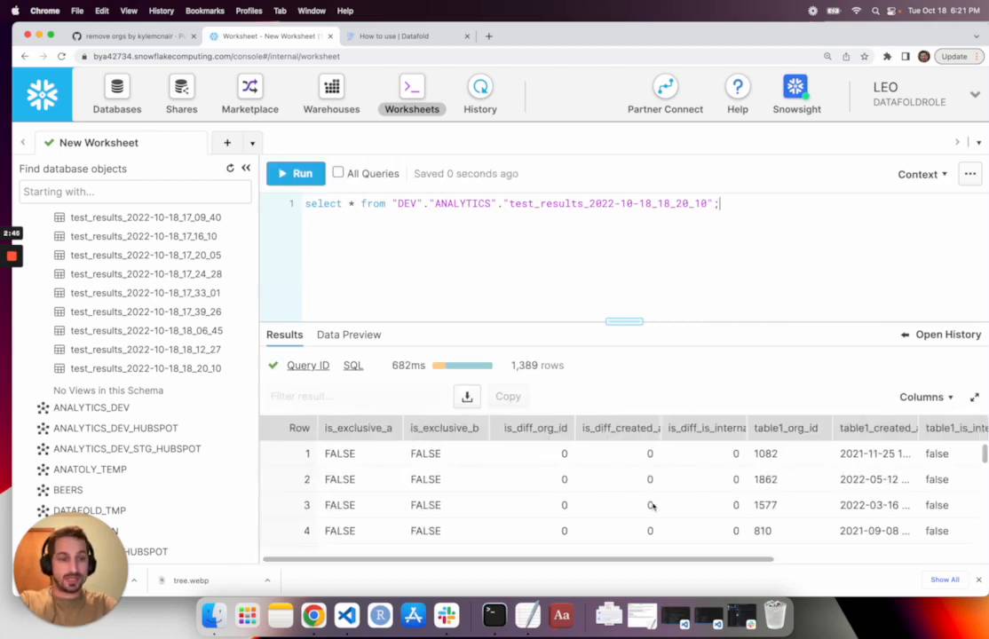
{"action": "scroll", "scroll_direction": "right", "scroll_amount": 3}
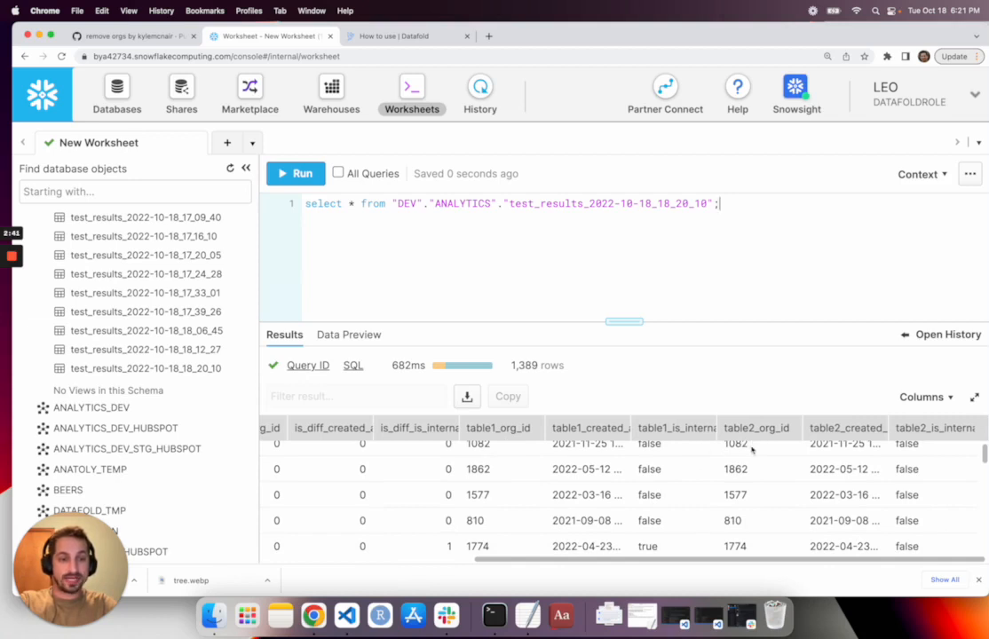
{"action": "scroll", "scroll_direction": "left", "scroll_amount": 3}
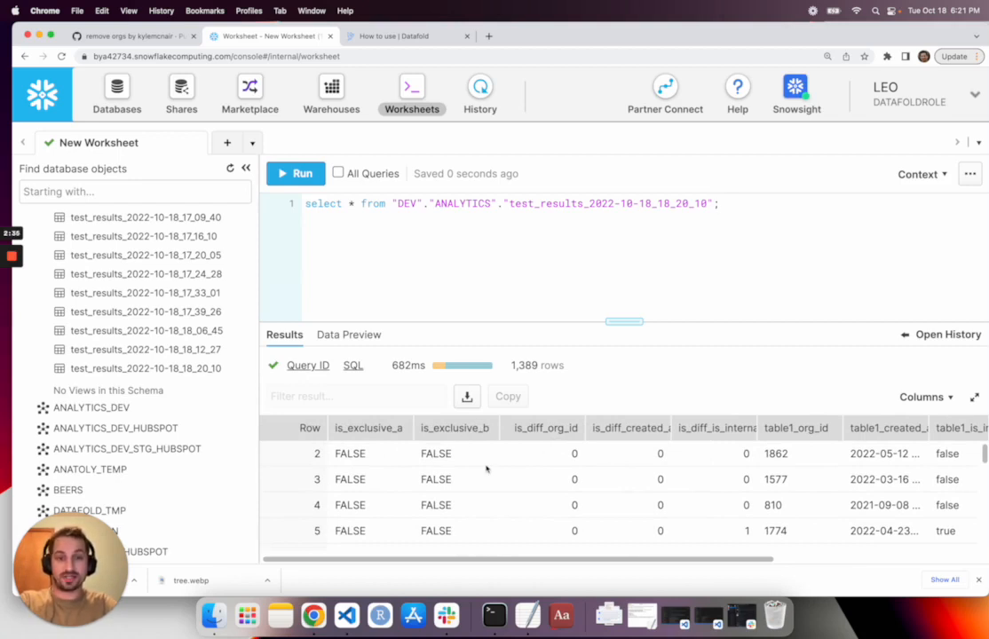
{"action": "scroll", "scroll_direction": "up", "scroll_amount": 3}
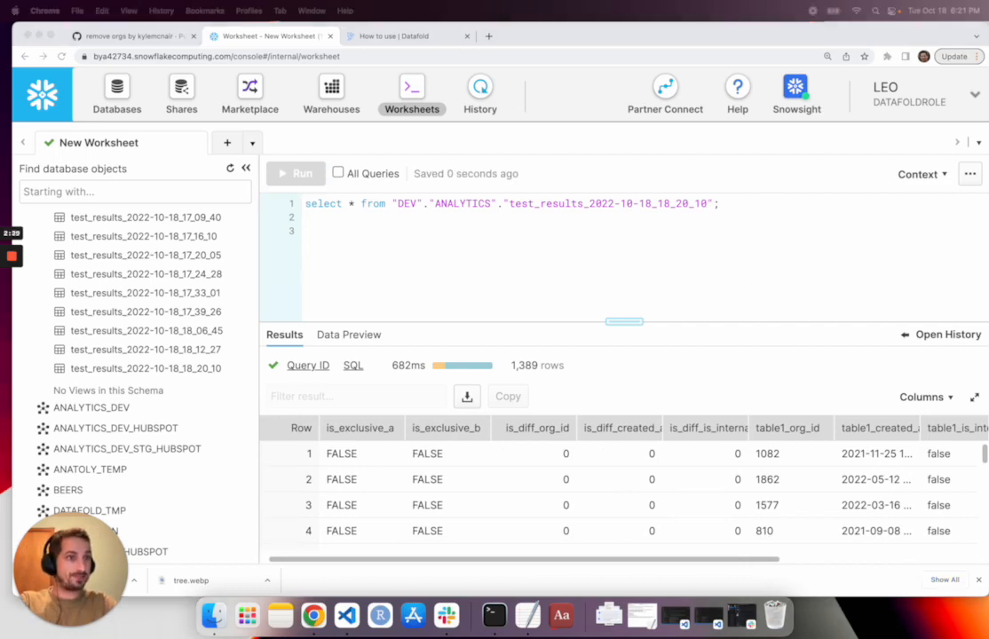
{"action": "mouse_move", "coordinate": [980, 278]}
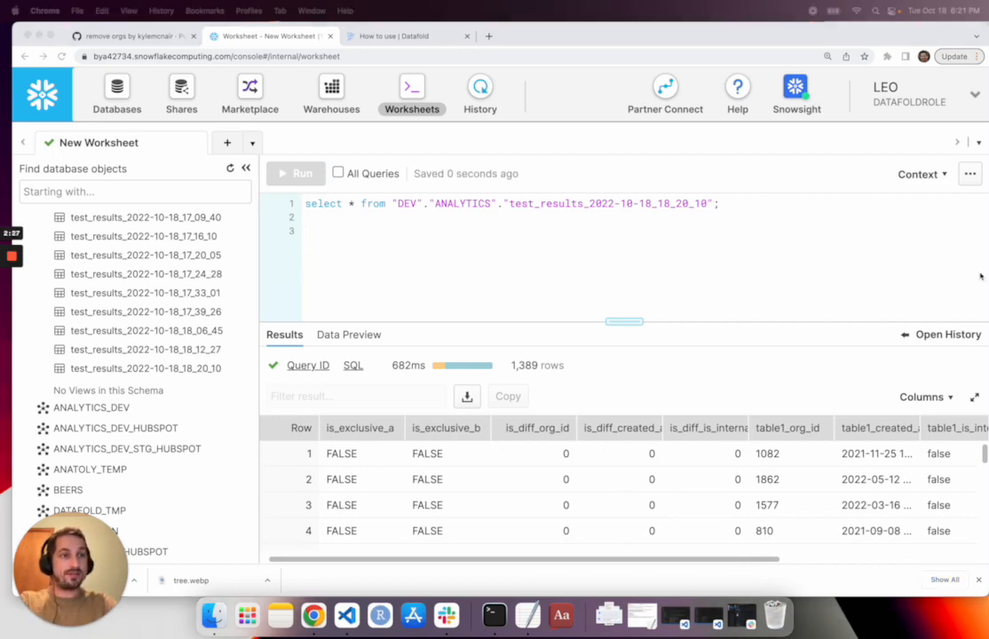
{"action": "left_click", "coordinate": [346, 233]}
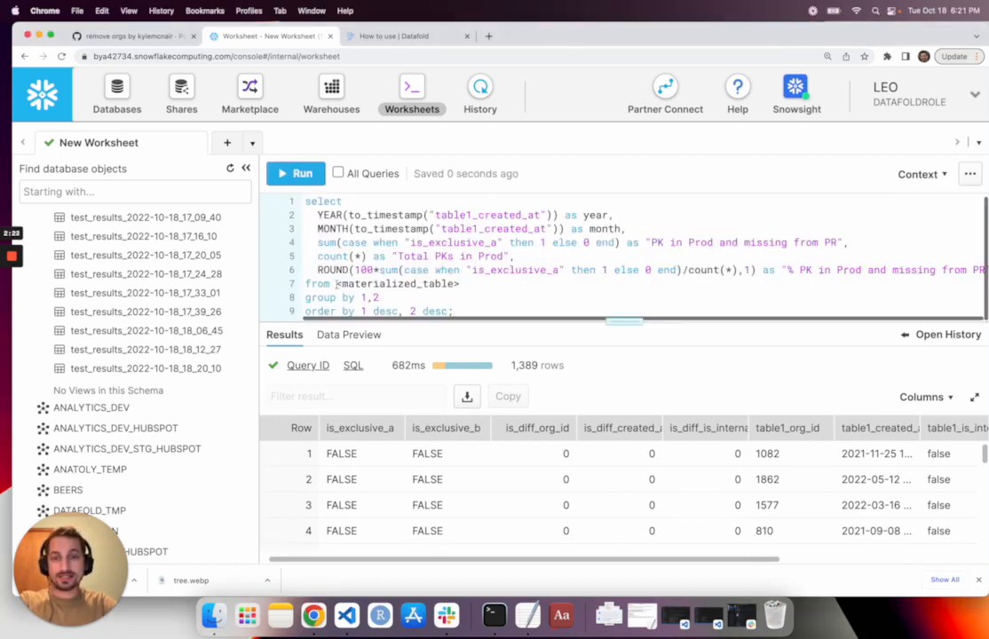
{"action": "mouse_move", "coordinate": [145, 367]}
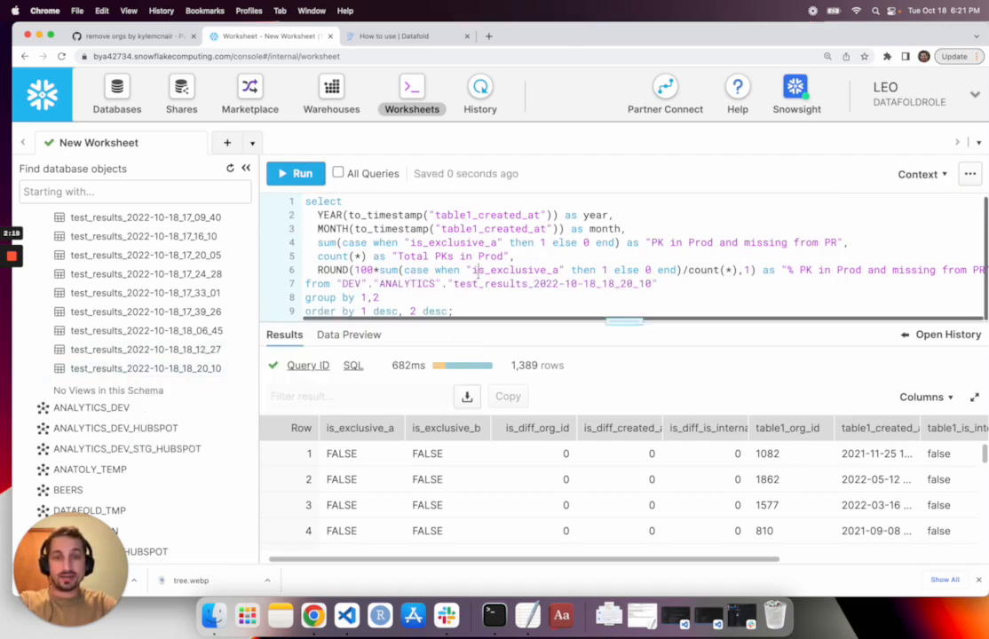
- Run the year/month grouped query and point out 79 total keys for 2021-08 and 100.0 percent missing for 2021-07
{"action": "left_click", "coordinate": [294, 174]}
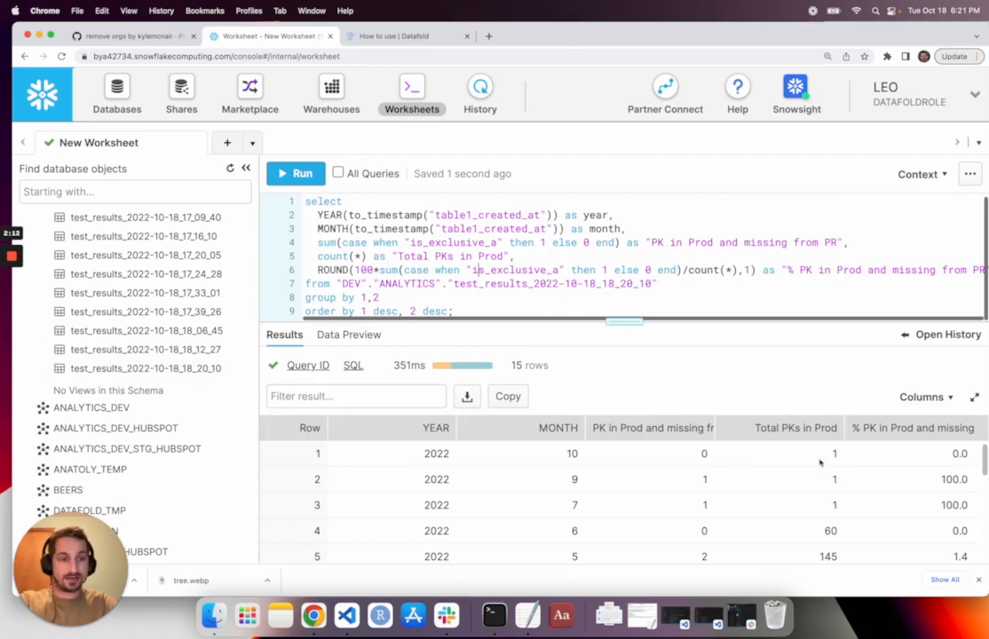
{"action": "scroll", "scroll_direction": "down", "scroll_amount": 3}
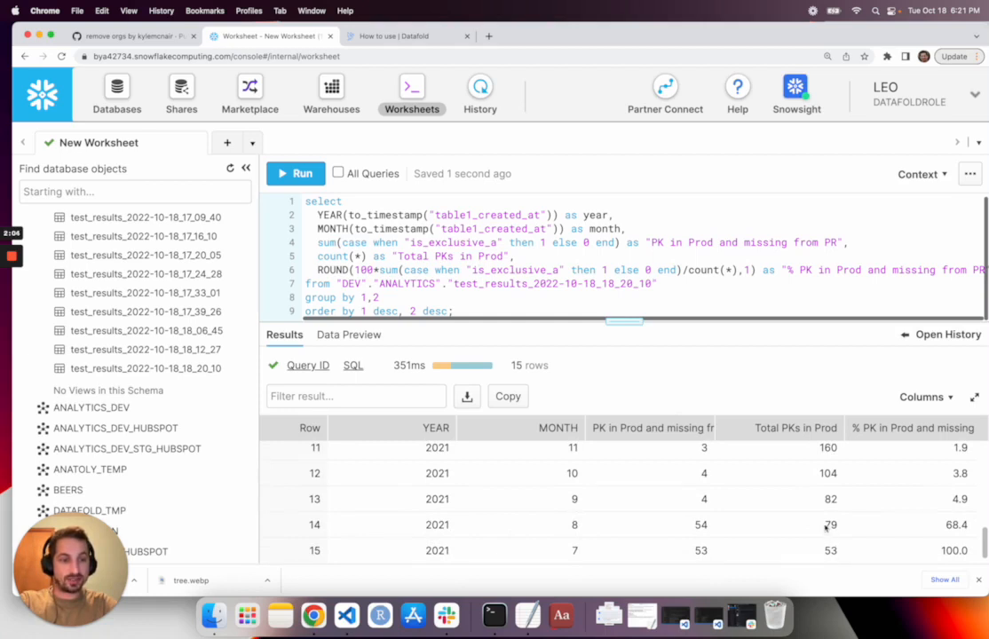
{"action": "left_click", "coordinate": [831, 526]}
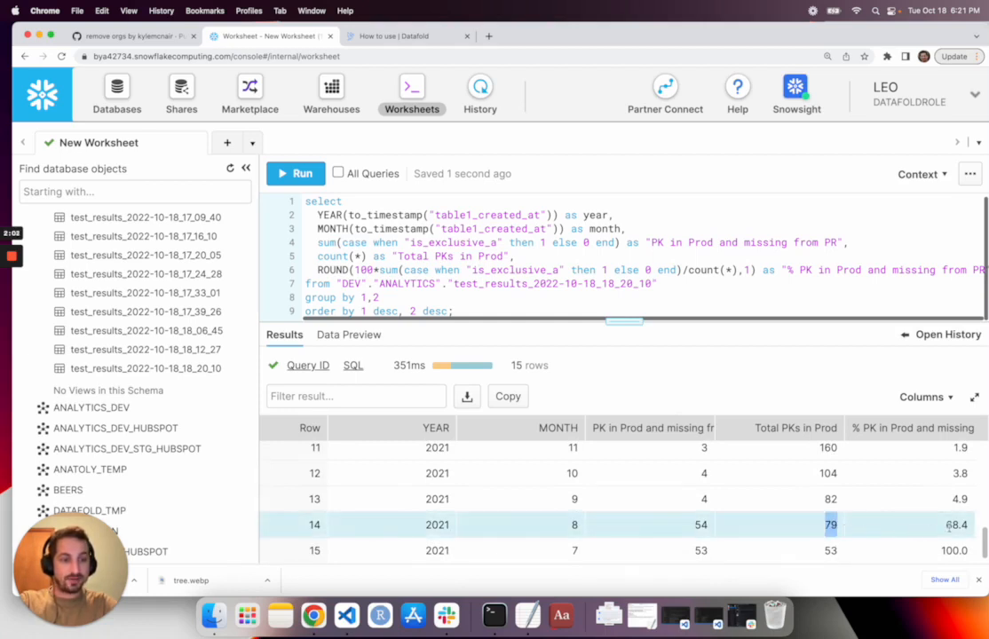
{"action": "left_click", "coordinate": [959, 525]}
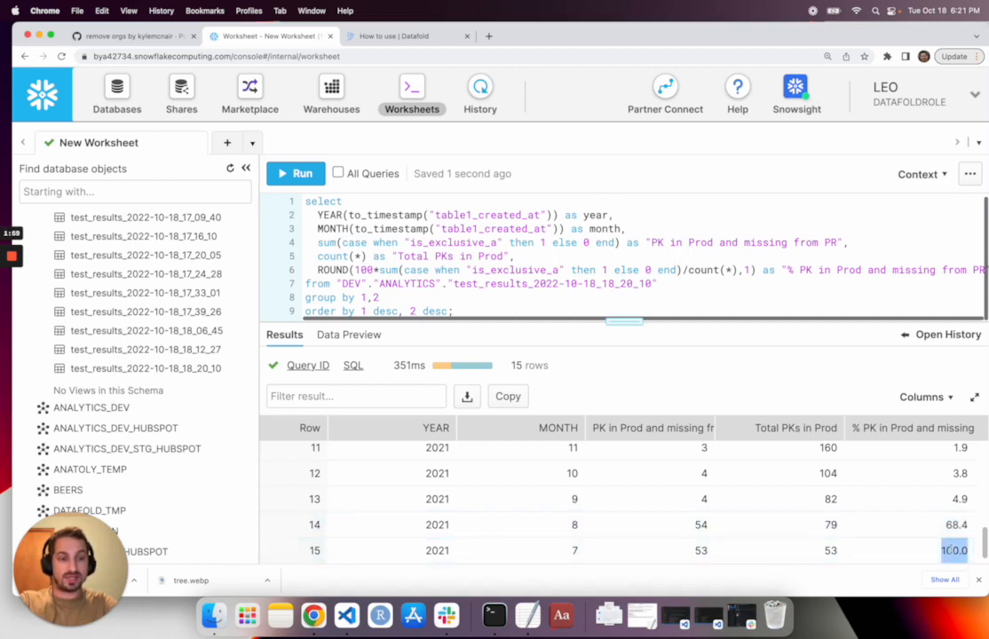
{"action": "scroll", "scroll_direction": "up", "scroll_amount": 3}
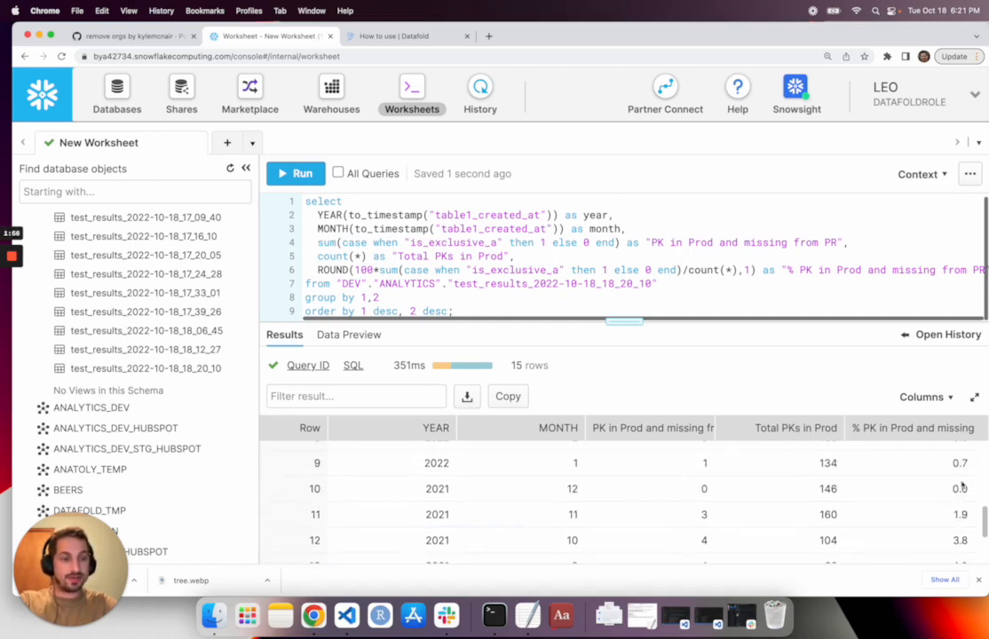
{"action": "scroll", "scroll_direction": "up", "scroll_amount": 3}
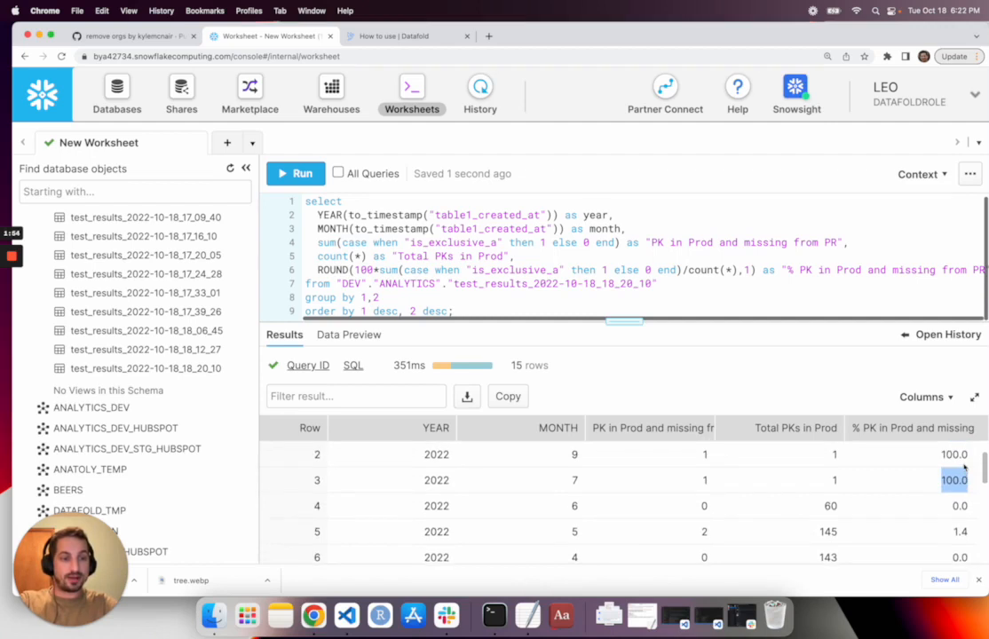
{"action": "scroll", "scroll_direction": "up", "scroll_amount": 3}
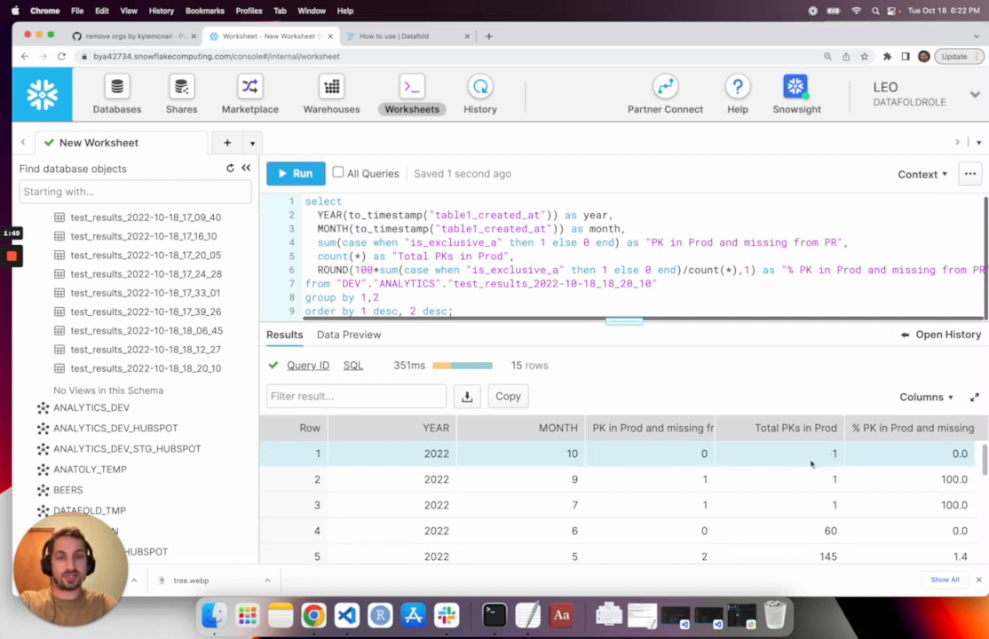
{"action": "mouse_move", "coordinate": [811, 465]}
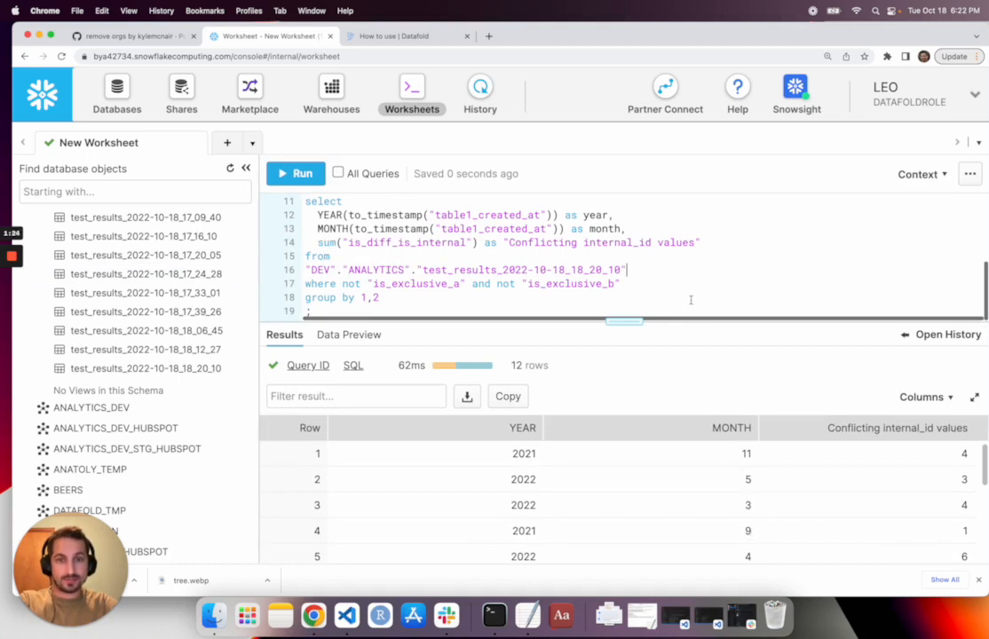
- Run the query summing is_diff_is_internal by year and month ordered newest first, returning 12 rows
{"action": "scroll", "scroll_direction": "up", "scroll_amount": 3}
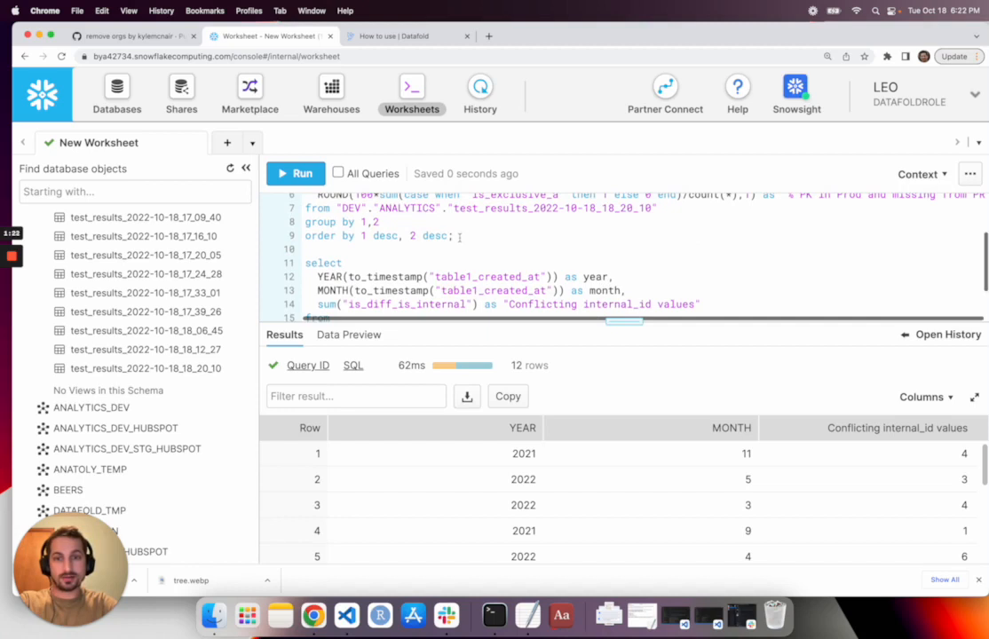
{"action": "scroll", "scroll_direction": "down", "scroll_amount": 3}
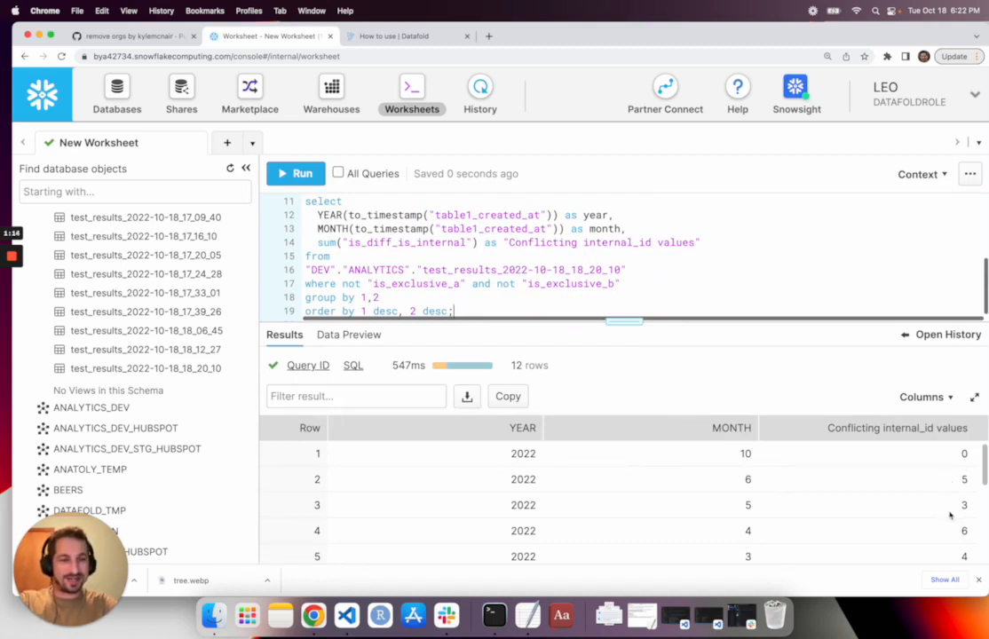
{"action": "scroll", "scroll_direction": "down", "scroll_amount": 3}
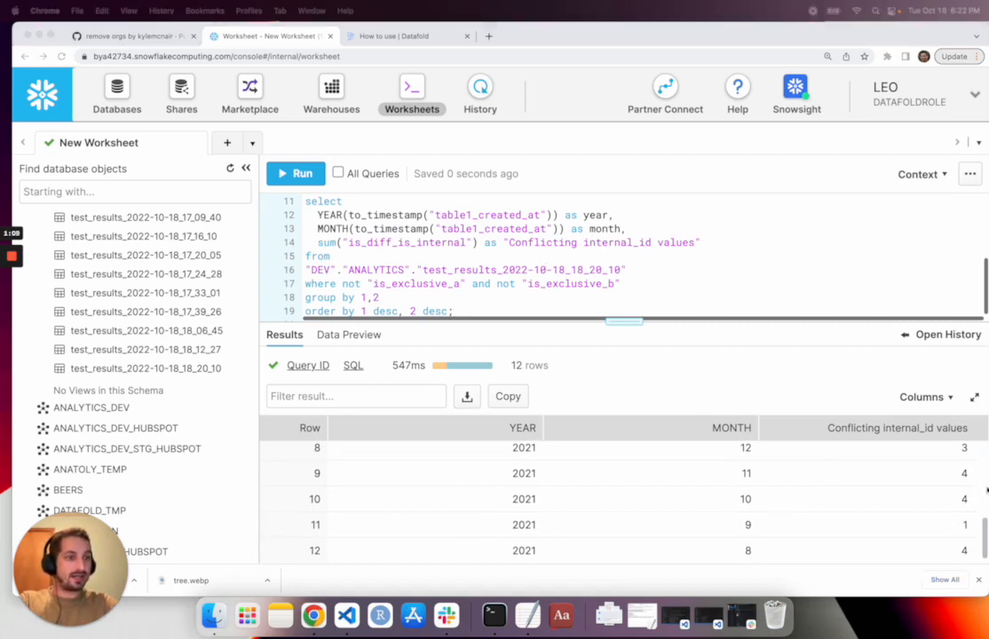
{"action": "scroll", "scroll_direction": "down", "scroll_amount": 3}
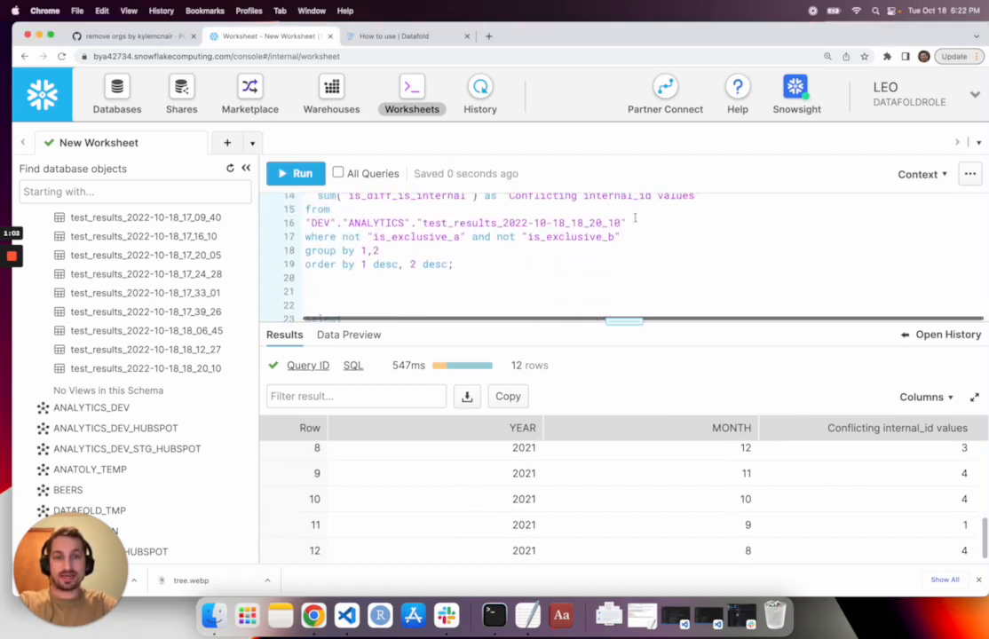
{"action": "scroll", "scroll_direction": "down", "scroll_amount": 3}
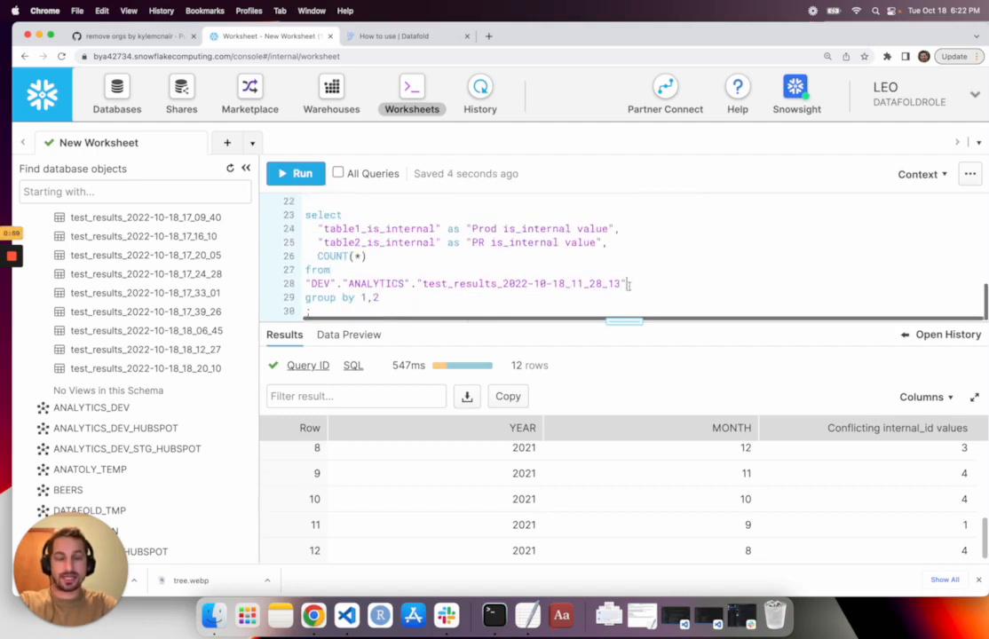
- Run the table1_is_internal versus table2_is_internal count query and emphasise PR false where Prod is true
{"action": "left_click", "coordinate": [295, 174]}
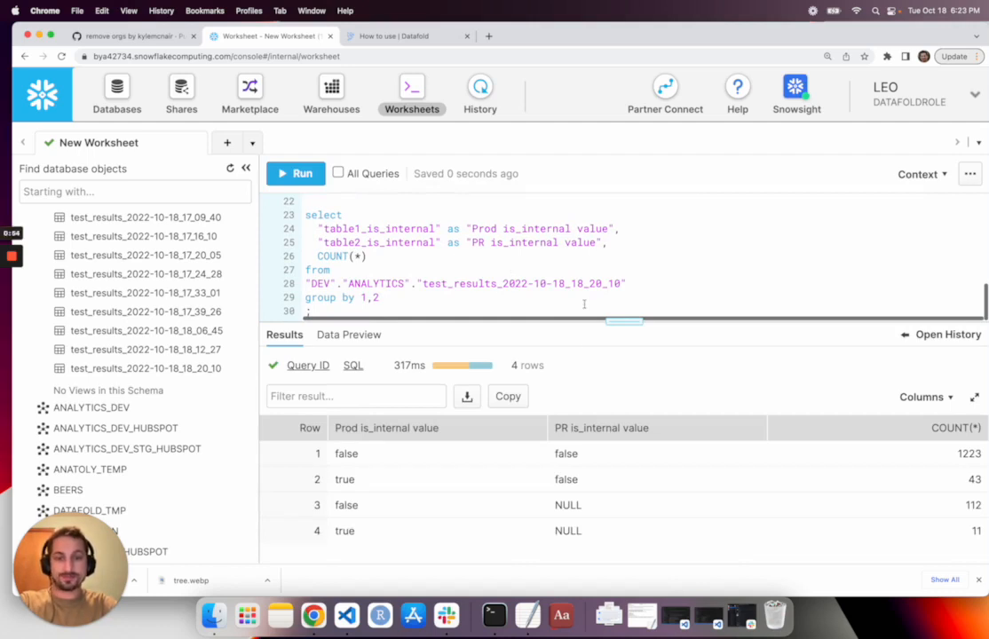
{"action": "mouse_move", "coordinate": [371, 468]}
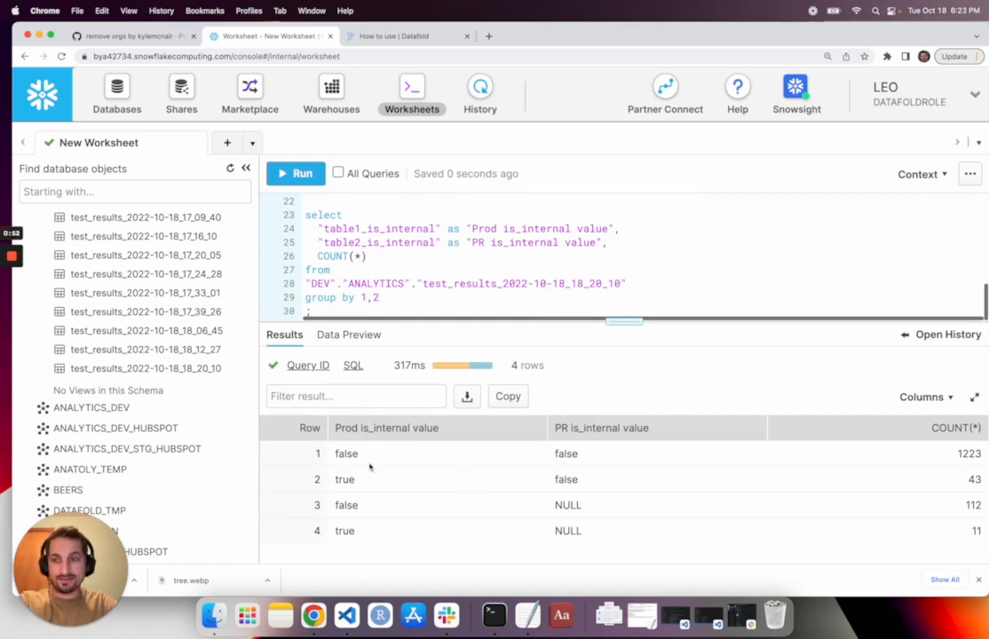
{"action": "left_click", "coordinate": [387, 428]}
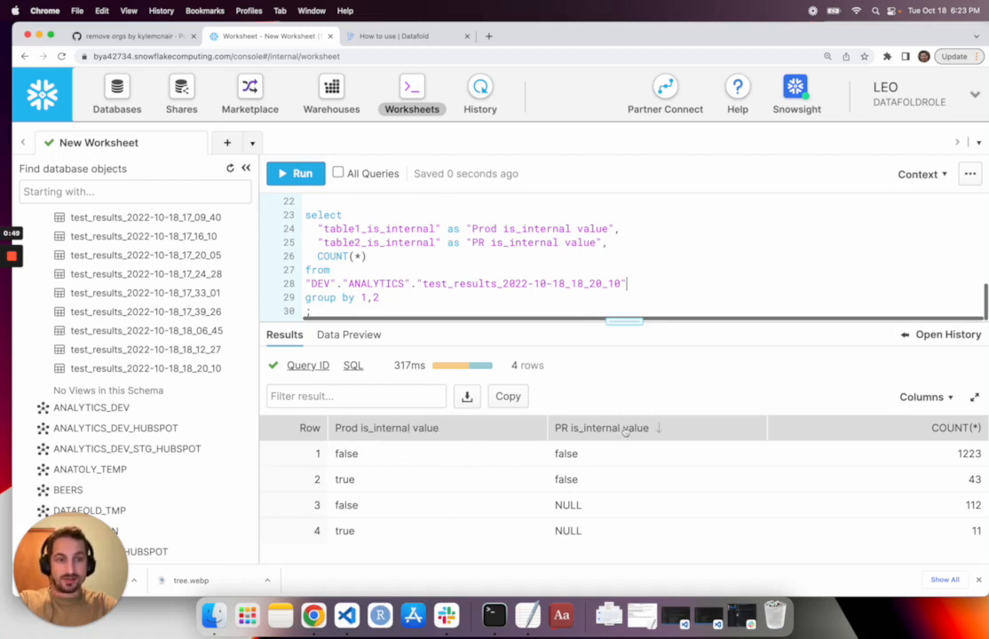
{"action": "mouse_move", "coordinate": [355, 448]}
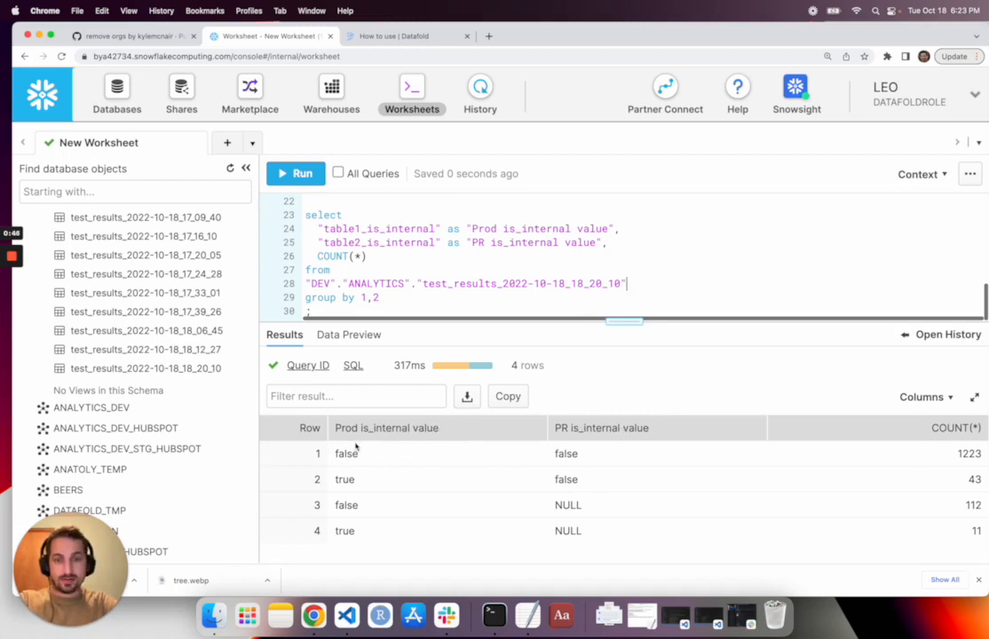
{"action": "mouse_move", "coordinate": [842, 454]}
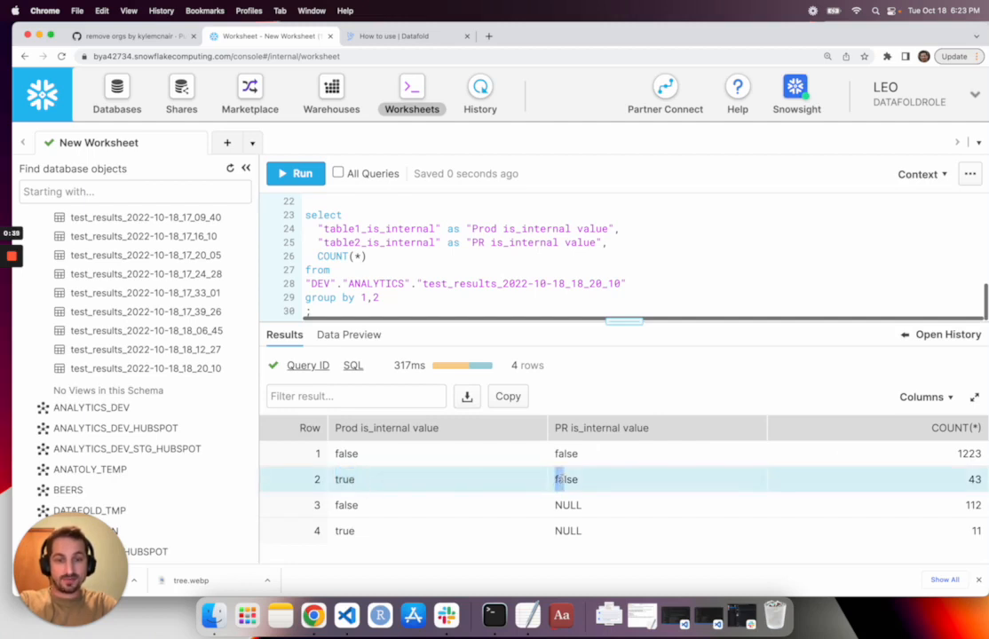
{"action": "double_click", "coordinate": [565, 480]}
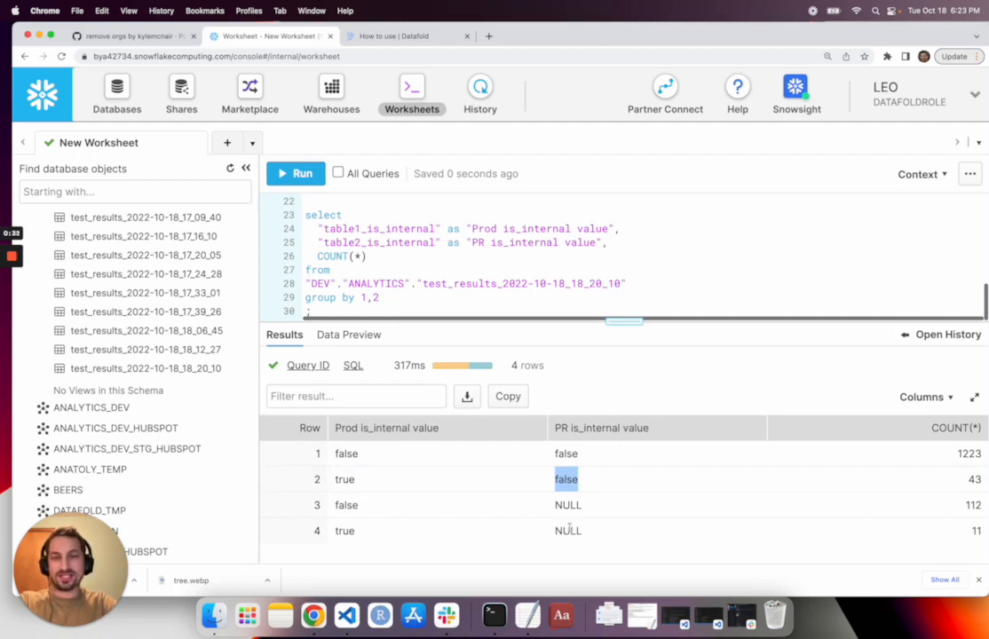
{"action": "mouse_move", "coordinate": [634, 488]}
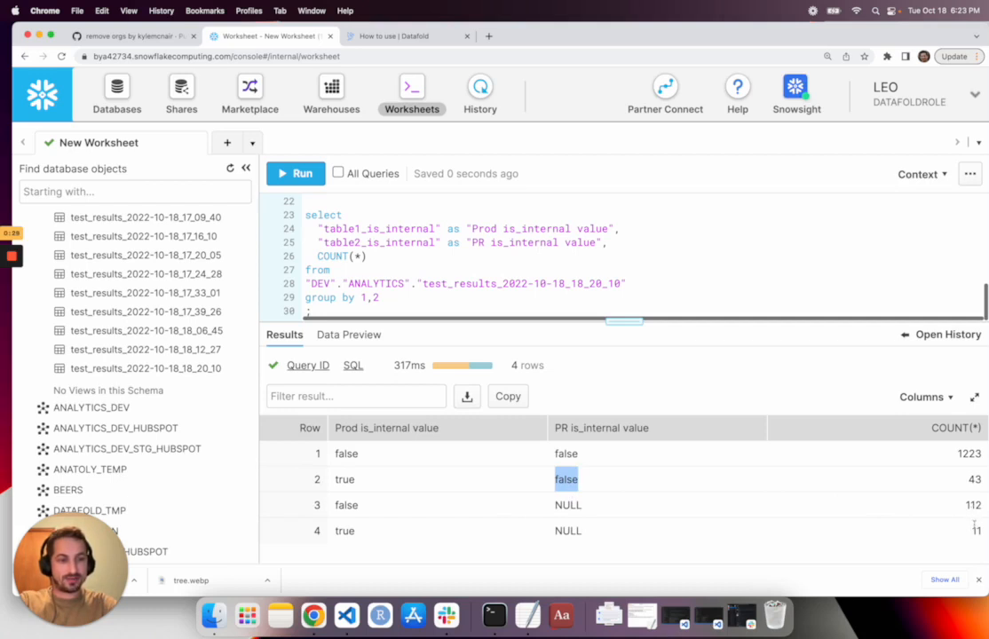
{"action": "mouse_move", "coordinate": [725, 543]}
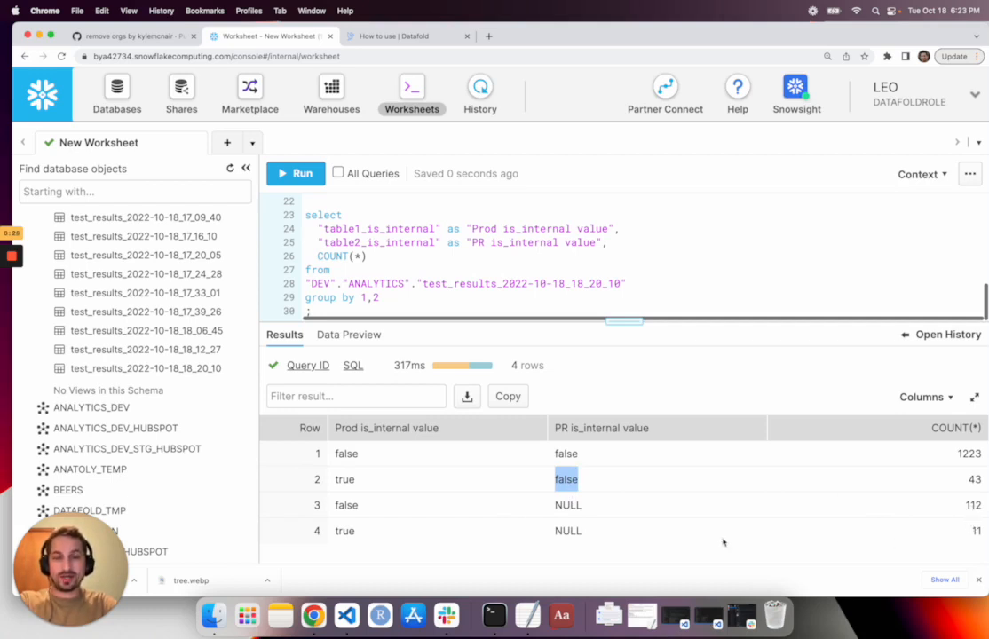
{"action": "left_click", "coordinate": [593, 504]}
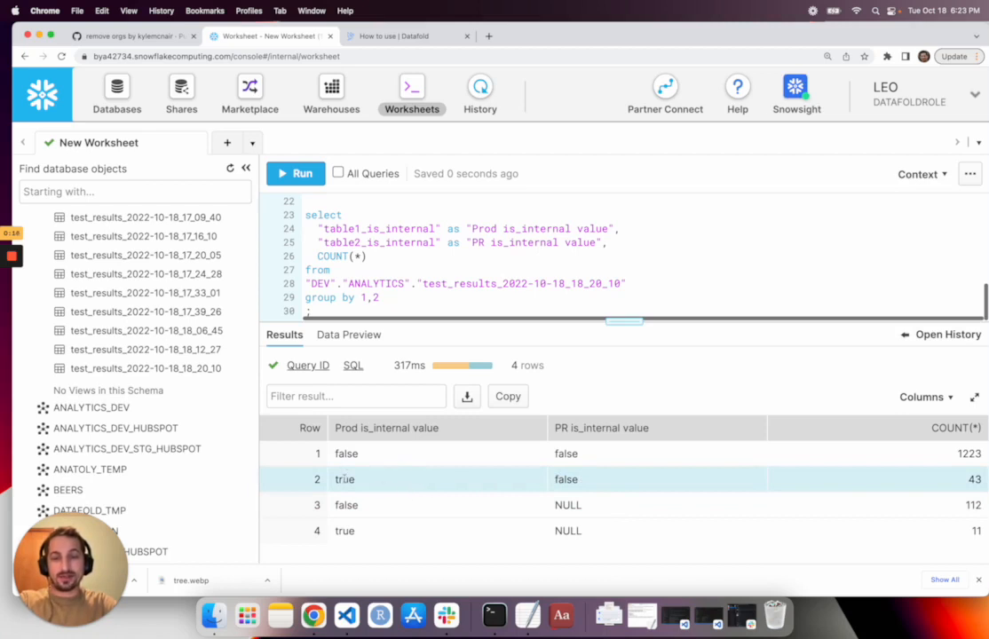
{"action": "mouse_move", "coordinate": [462, 156]}
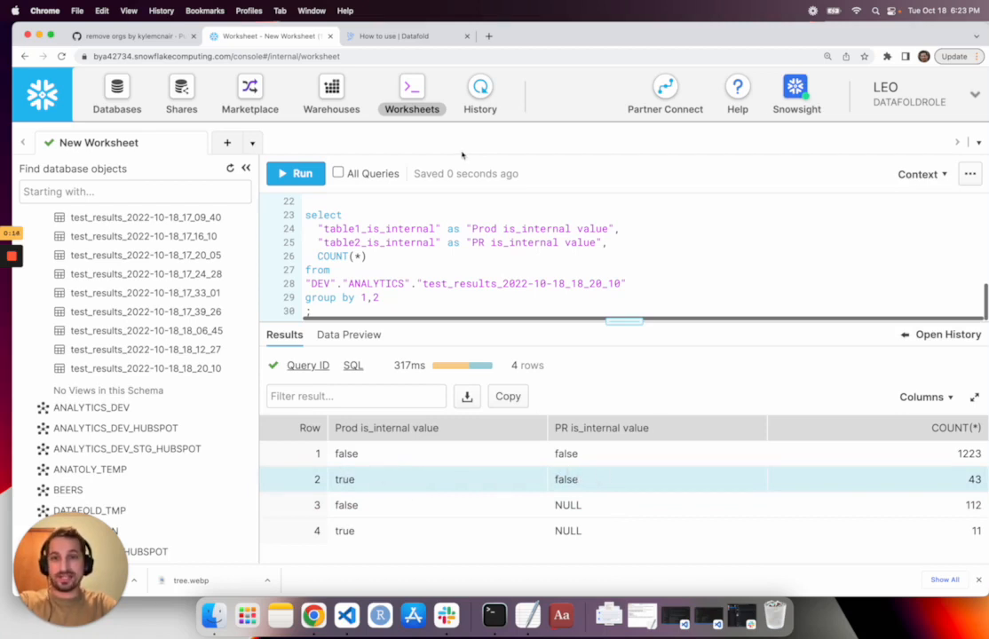
{"action": "mouse_move", "coordinate": [391, 36]}
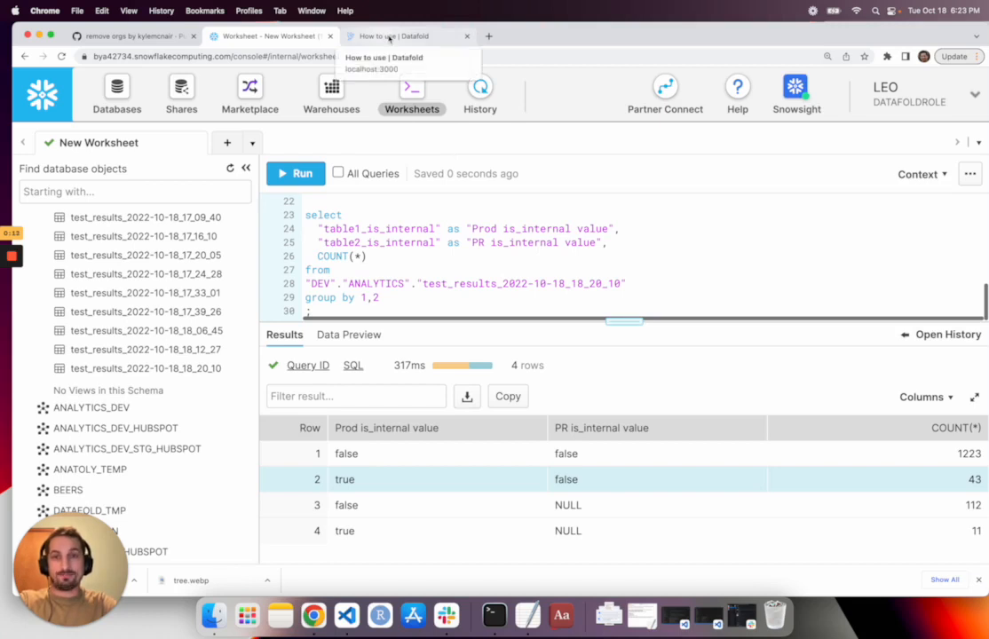
- Switch to the 'How to use | Datafold' documentation browser tab
{"action": "left_click", "coordinate": [407, 36]}
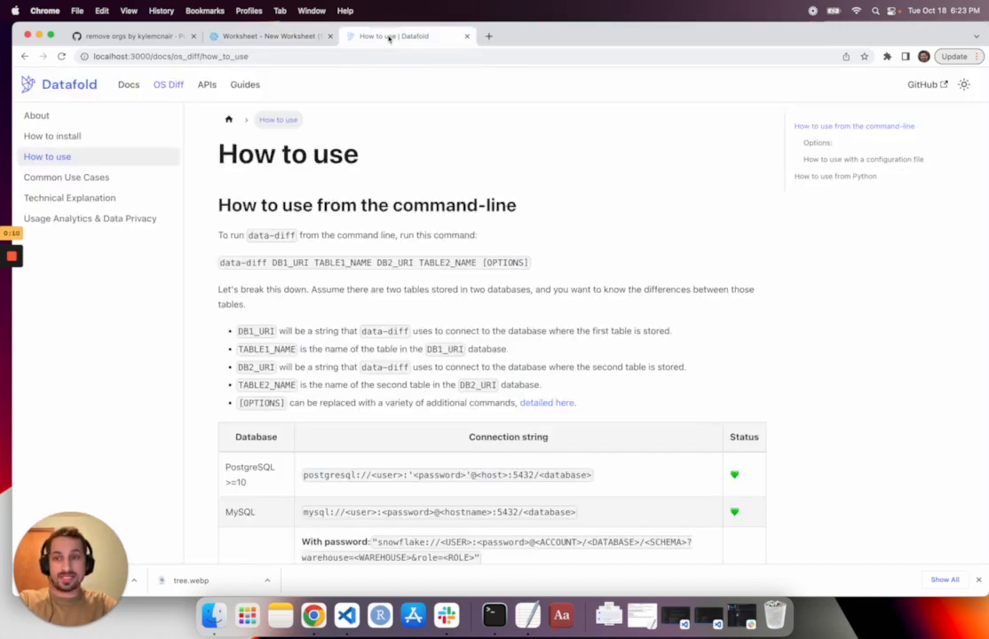